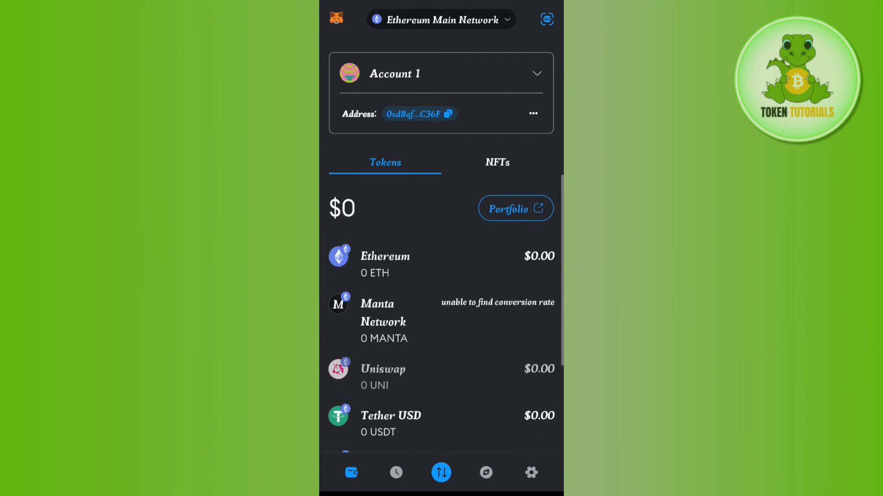
Step: Open MetaMask's network selector from the Ethereum Main Network label
scroll(down, 3)
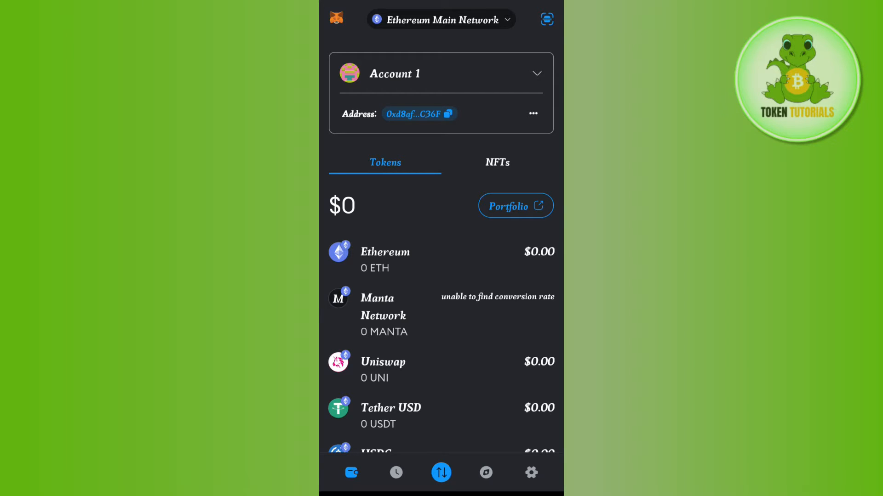
click(441, 19)
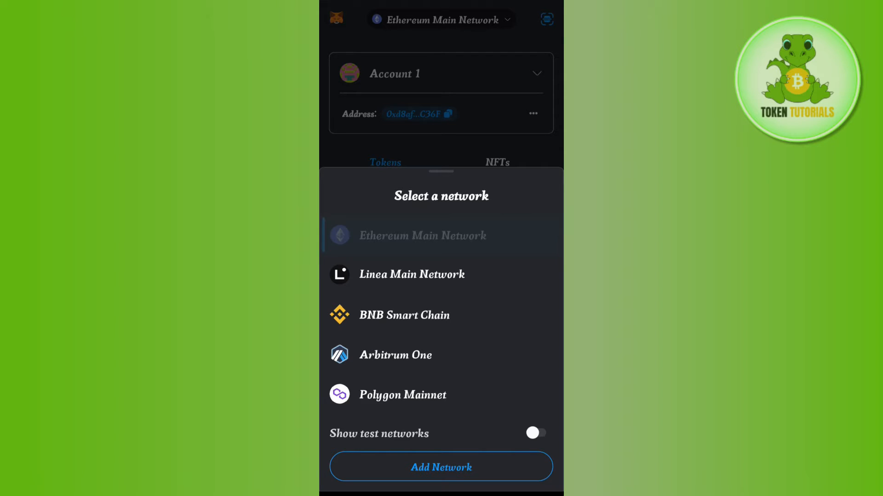
Step: Dismiss the network list and scroll the tokens down to the Import tokens link
click(423, 235)
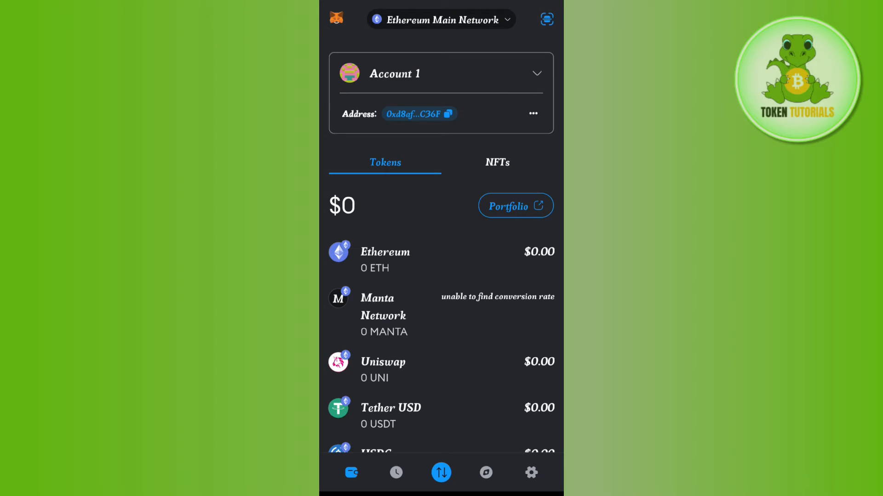
scroll(down, 3)
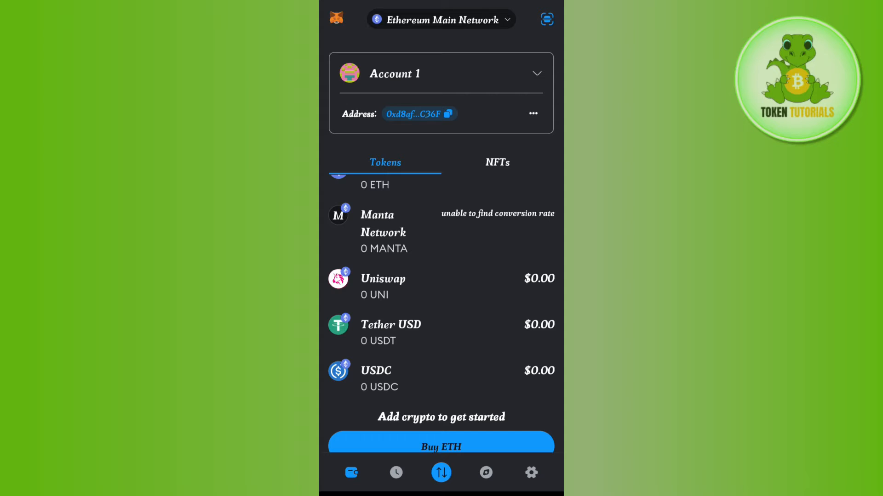
scroll(down, 3)
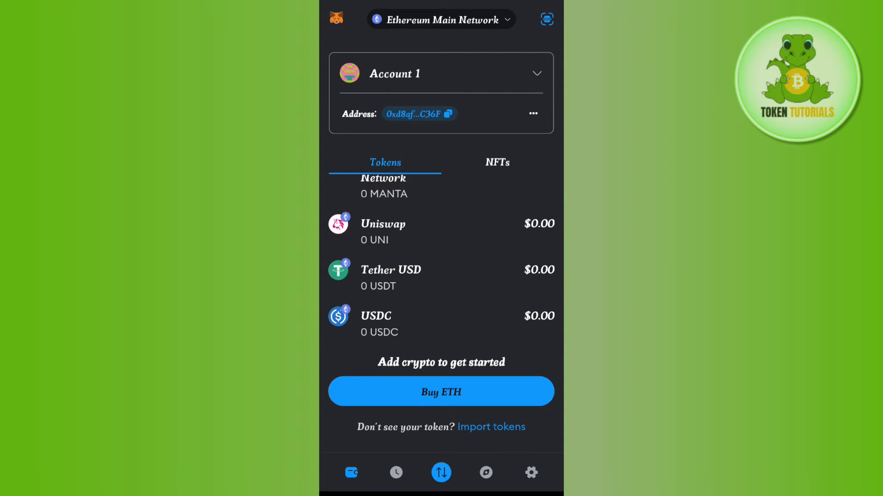
Step: Search Import tokens for 'usdt' and import Tether USD
click(490, 427)
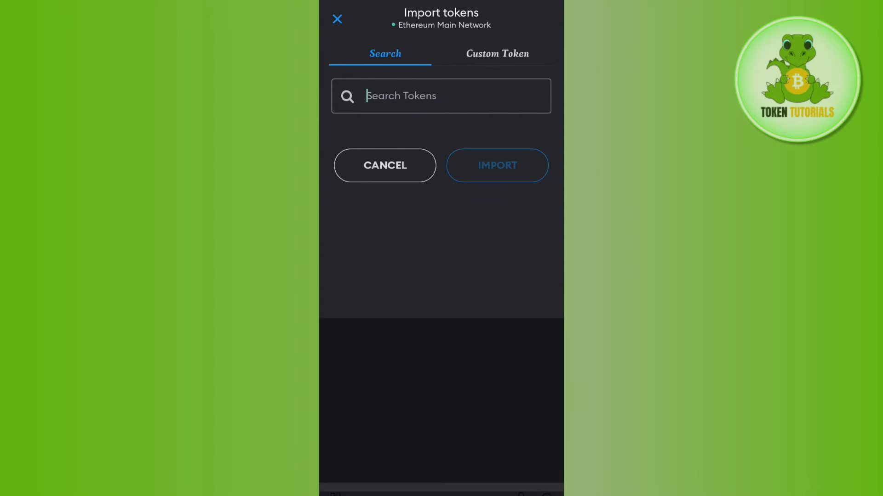
click(440, 95)
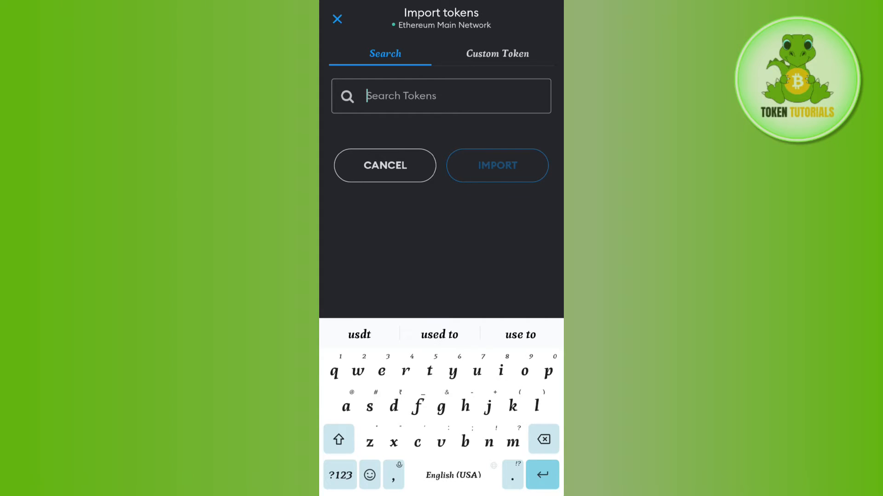
text(usdt)
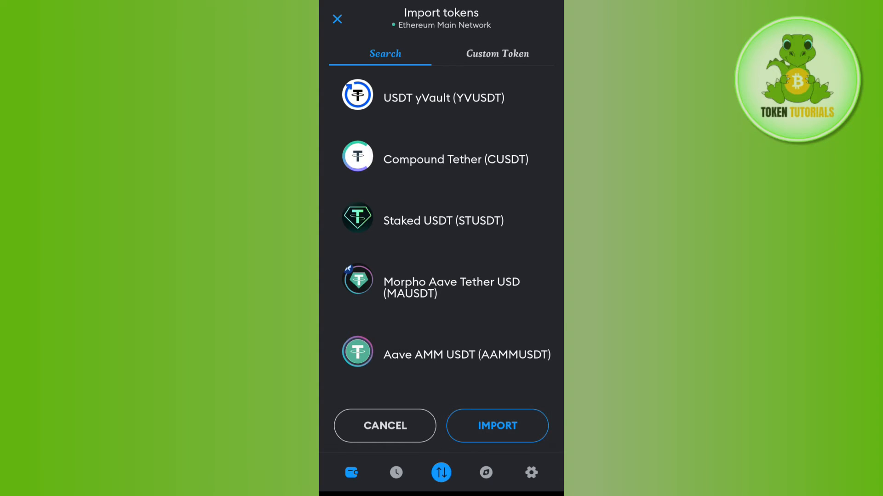
click(497, 426)
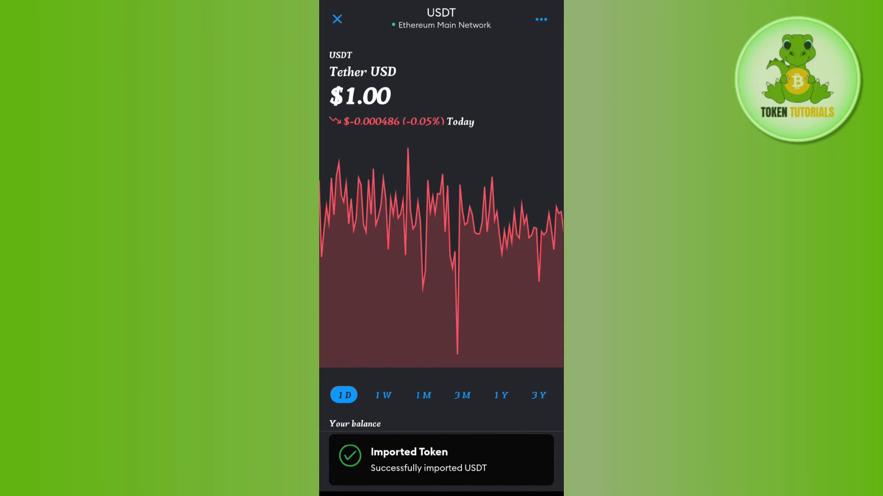
Step: Check the 0 USDT balance, then close the token page and go to Bybit
scroll(down, 3)
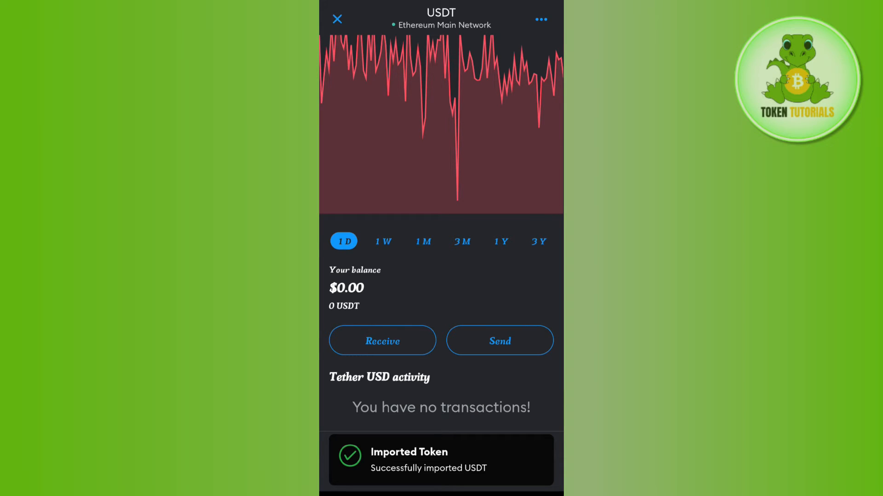
click(500, 341)
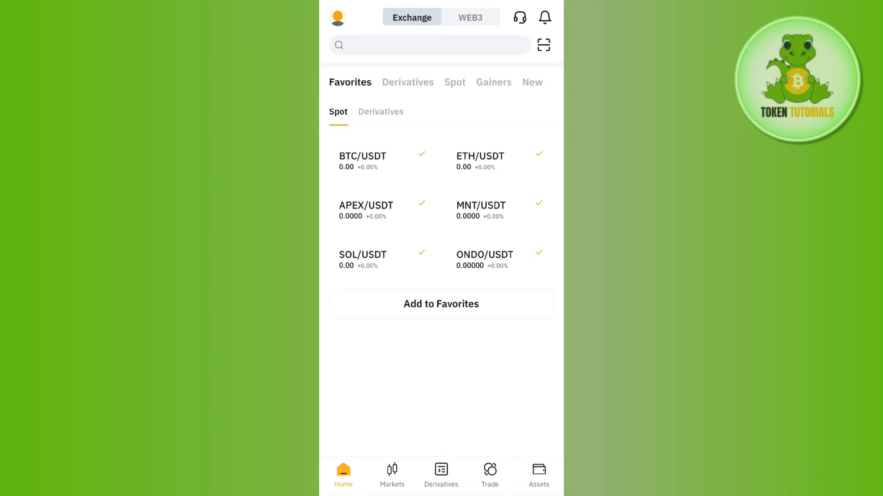
Step: From Bybit Assets, start a USDT deposit and choose the ERC20 chain
click(539, 474)
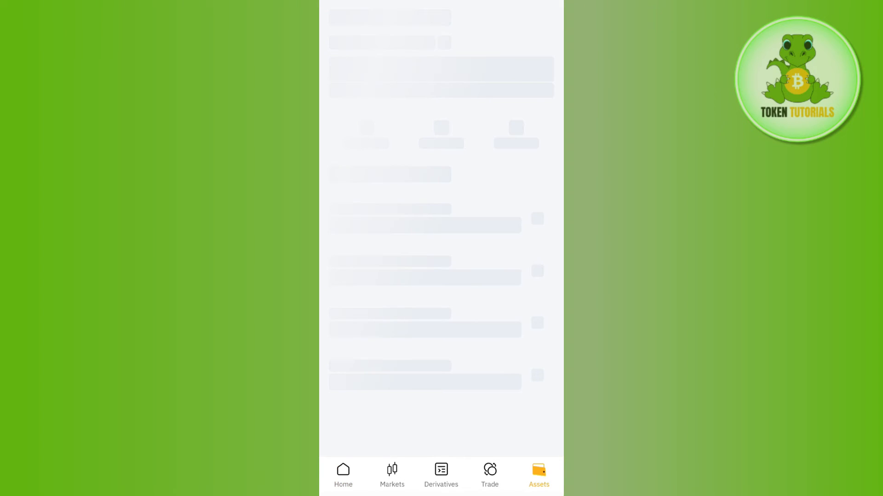
click(538, 475)
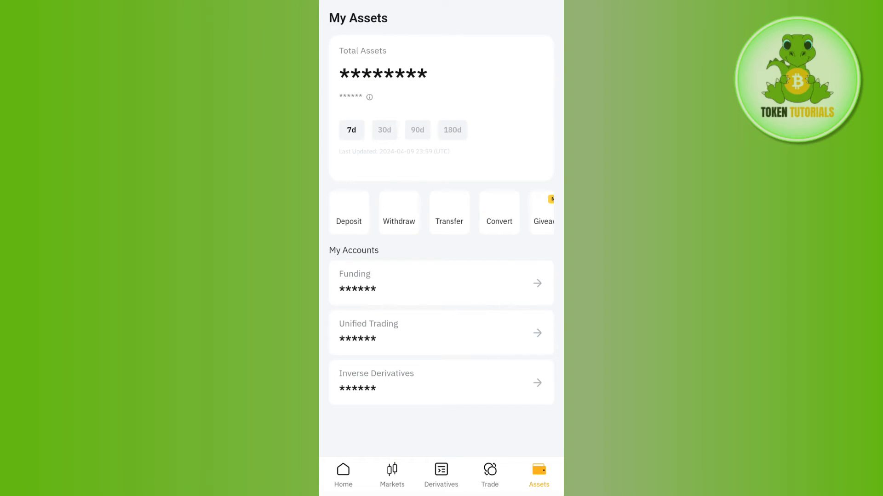
click(348, 213)
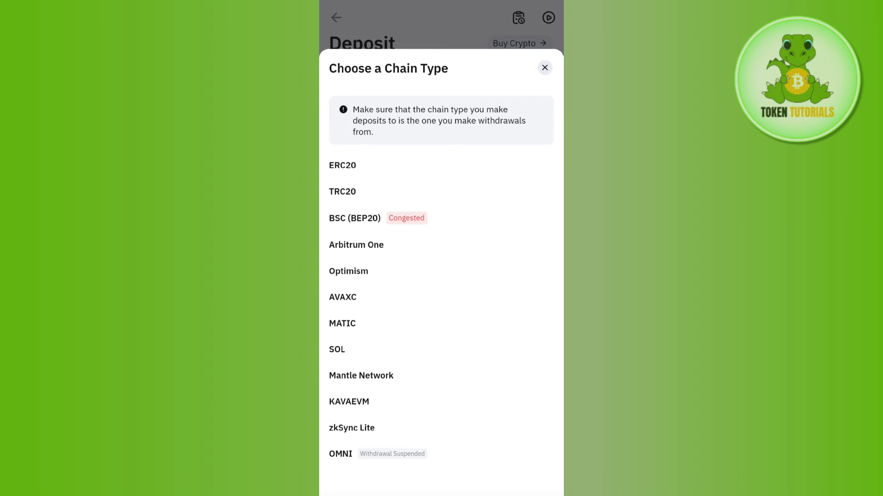
click(342, 165)
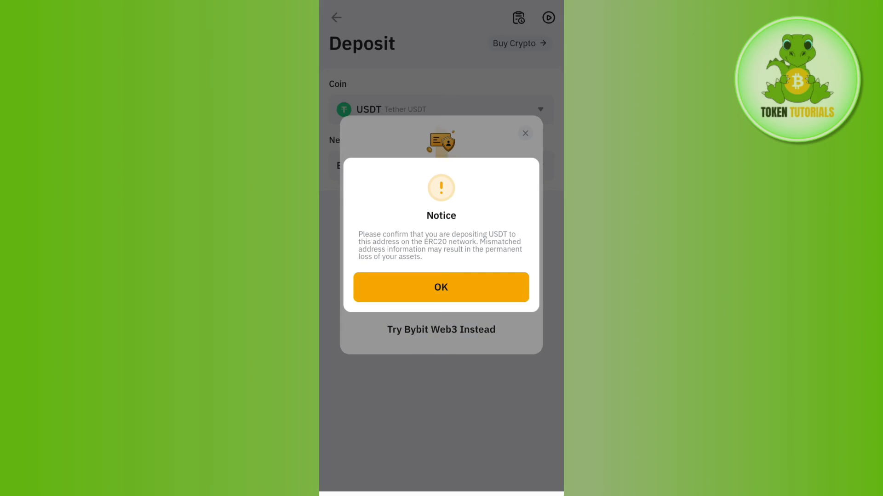